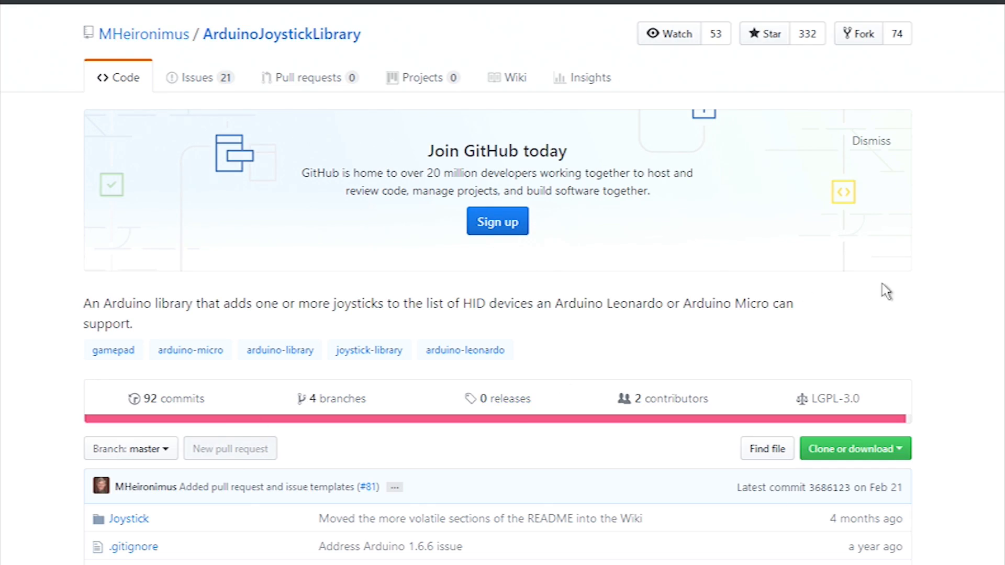
Confirm the Arduino Leonardo on COM4 as the port and upload the 5-axis sketch
scroll(down, 3)
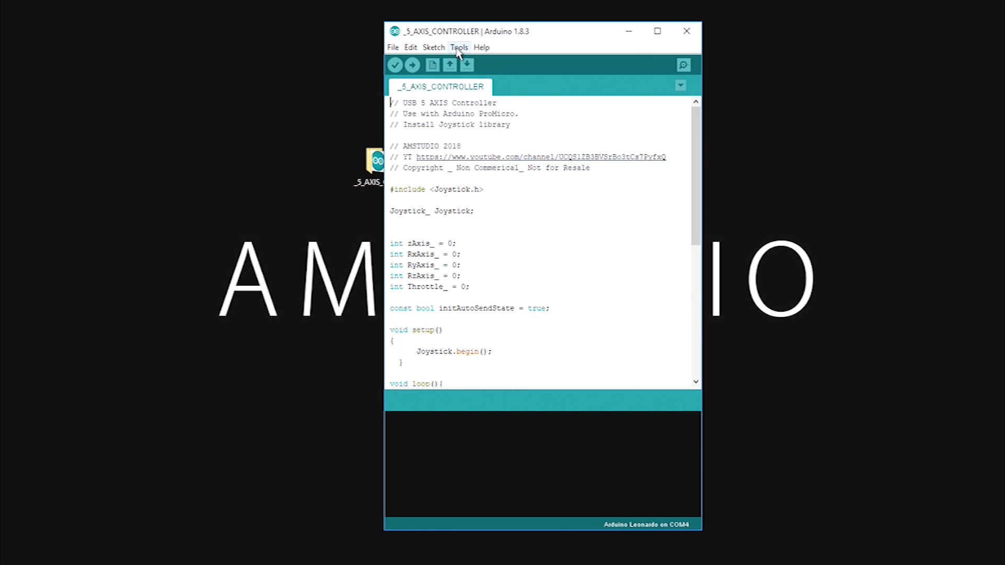
click(459, 47)
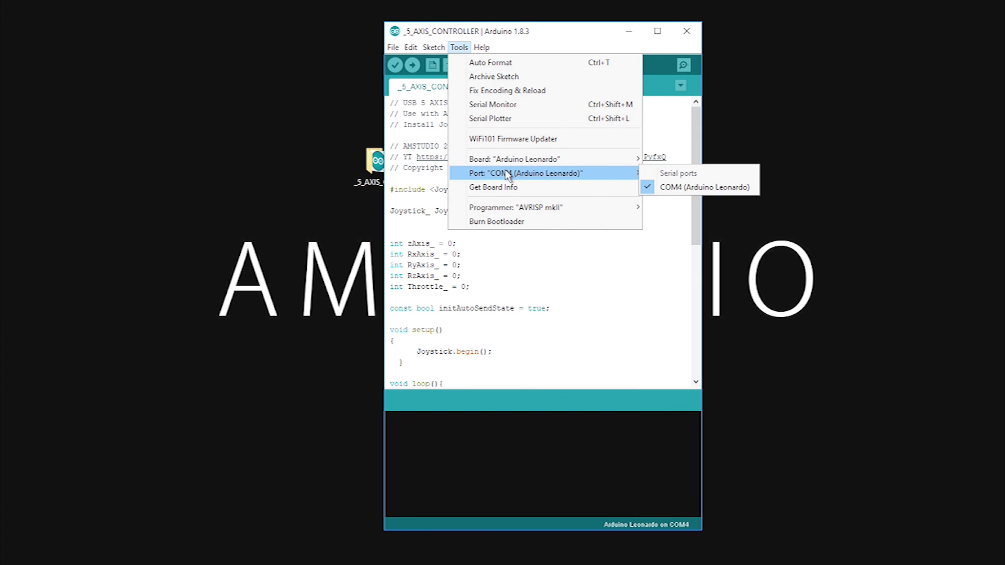
click(412, 66)
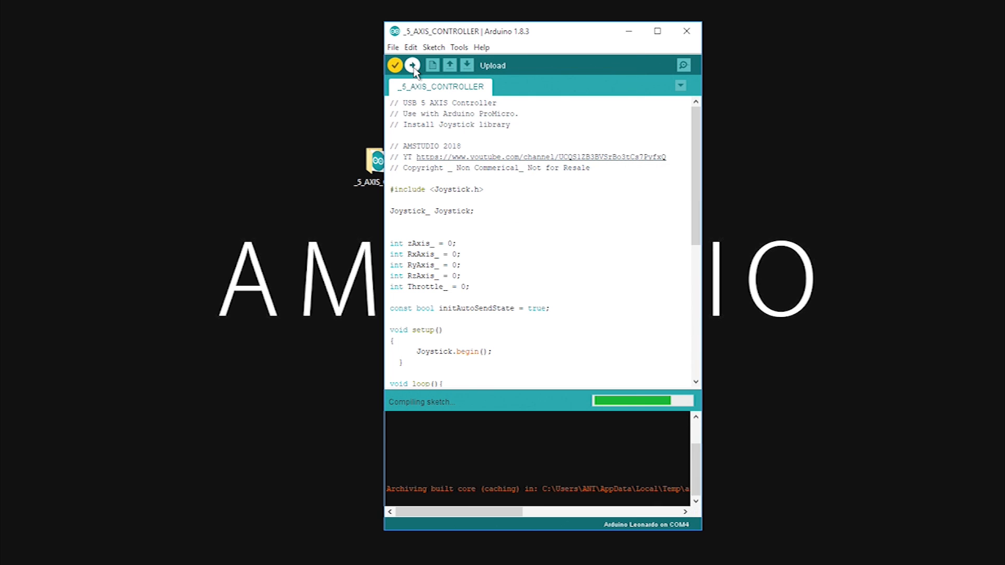
click(412, 65)
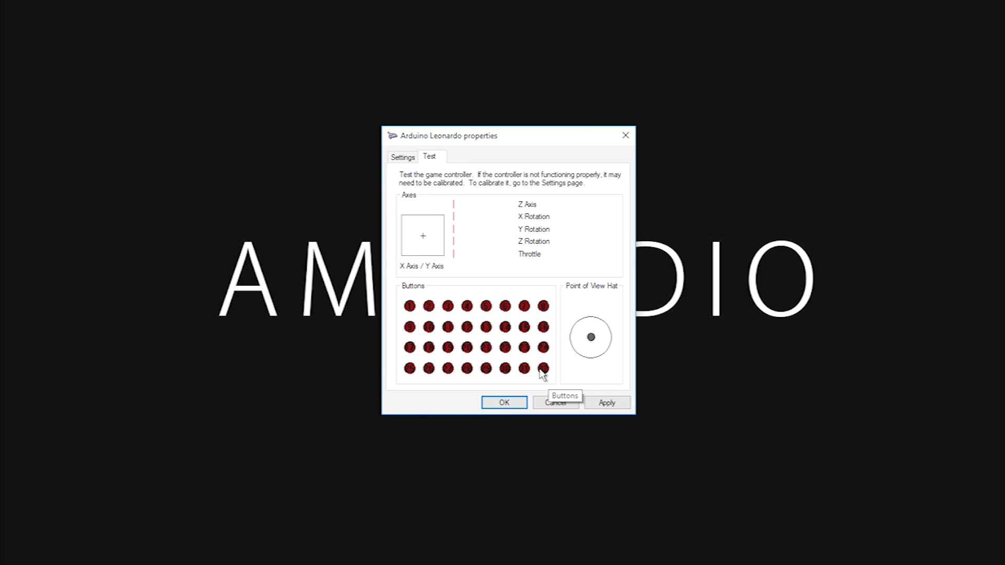
mouse_move(534, 374)
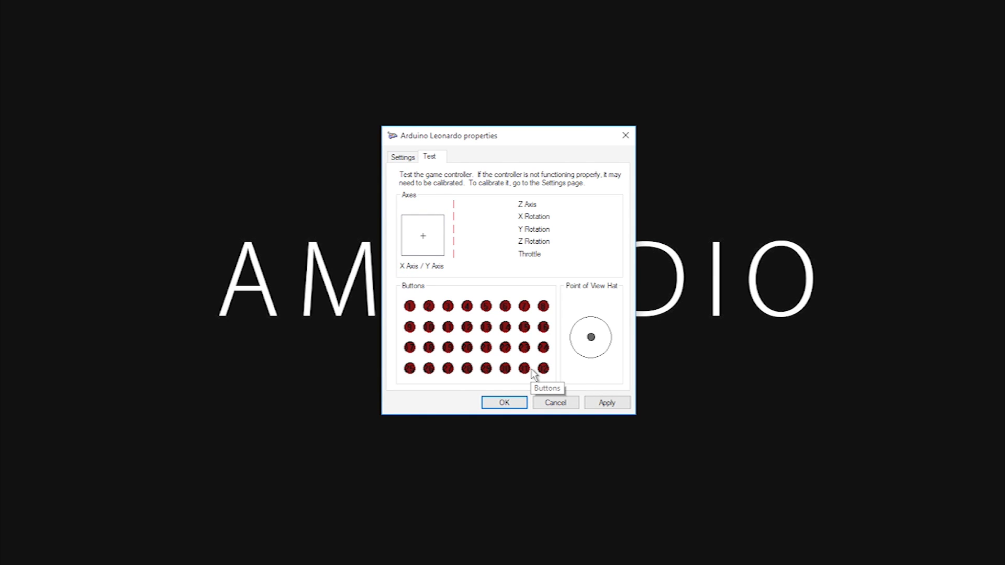
mouse_move(433, 173)
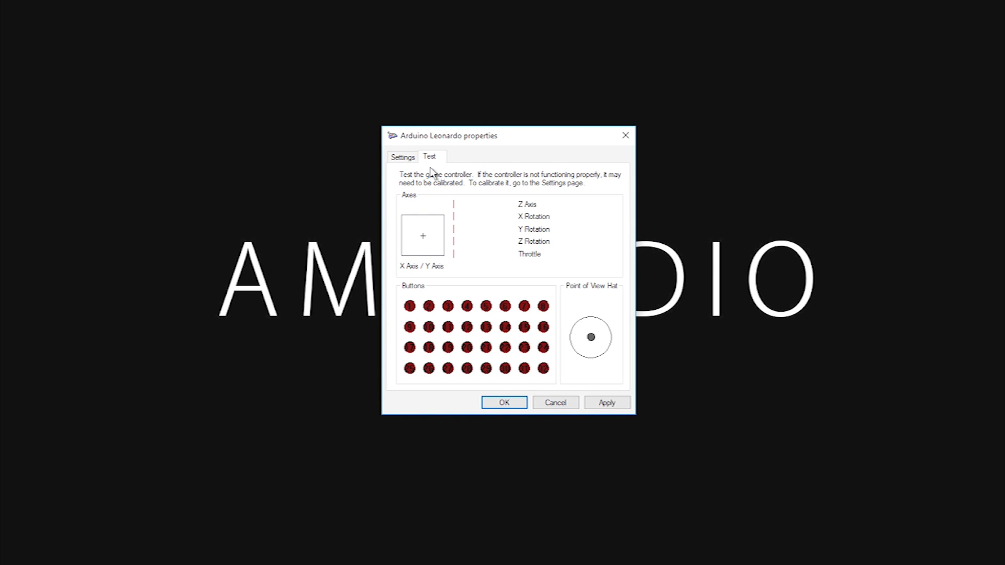
Switch the Arduino Leonardo properties dialog from Test to the Settings tab
click(402, 157)
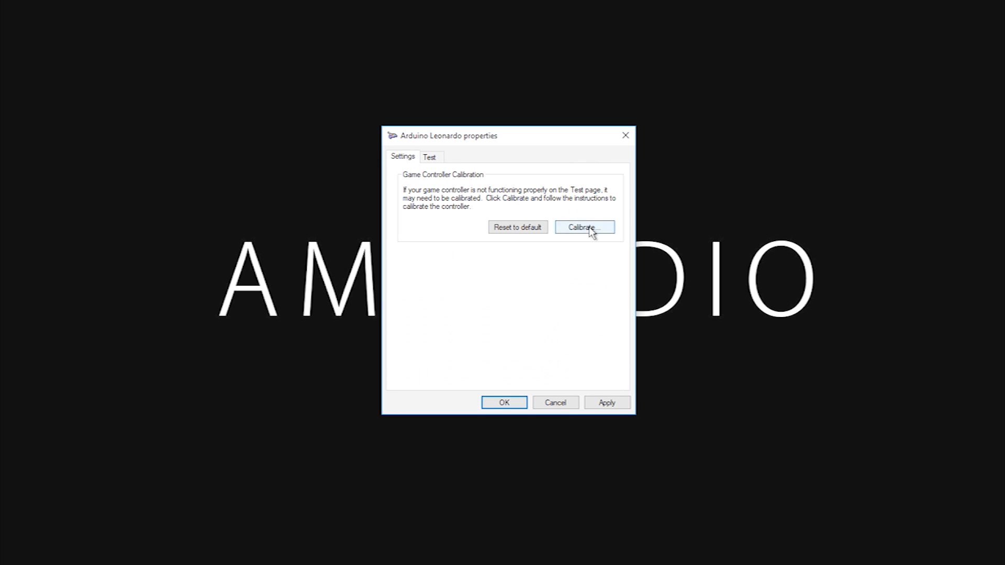